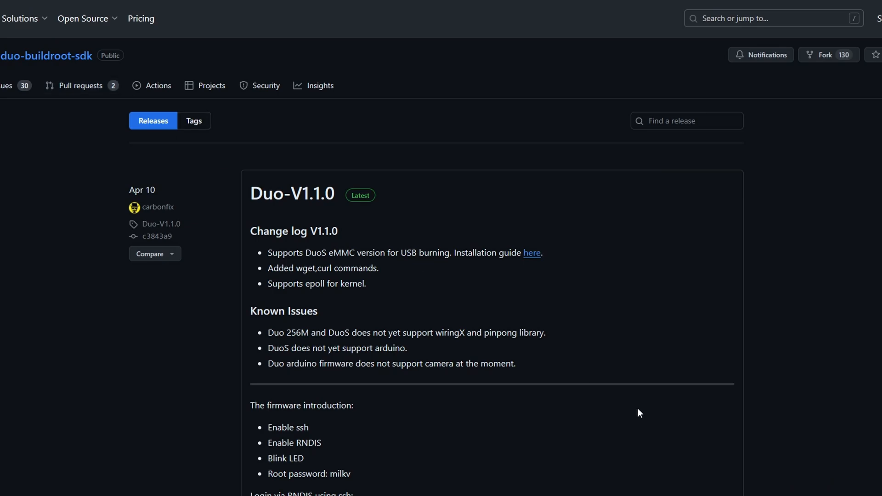
pyautogui.moveTo(314, 349)
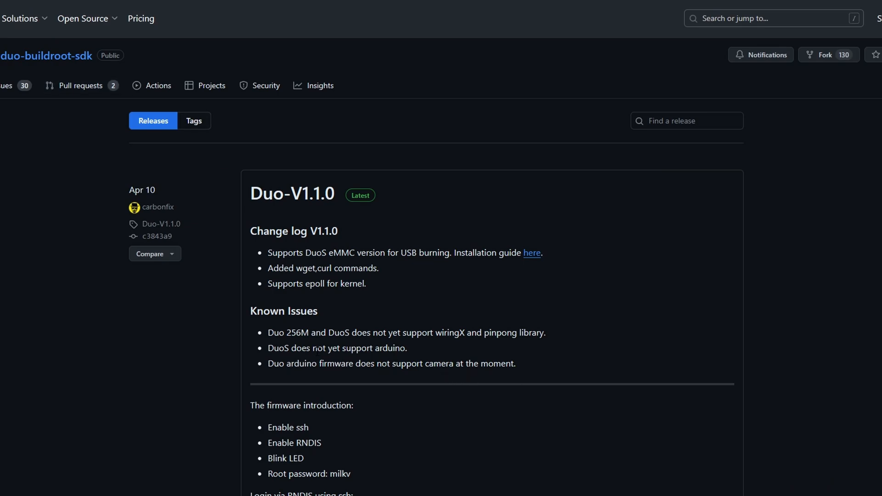
# Scroll through the Duo S docs to the eMMC firmware burning section for Windows.
pyautogui.doubleClick(337, 348)
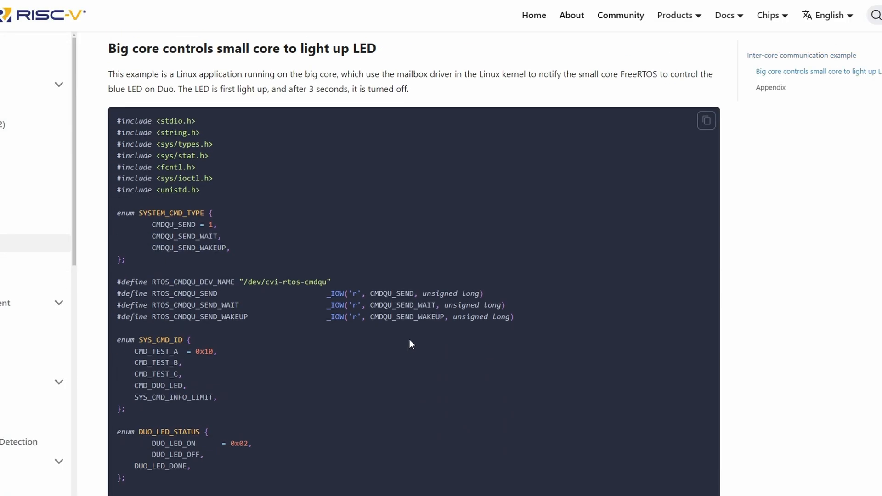
pyautogui.moveTo(465, 376)
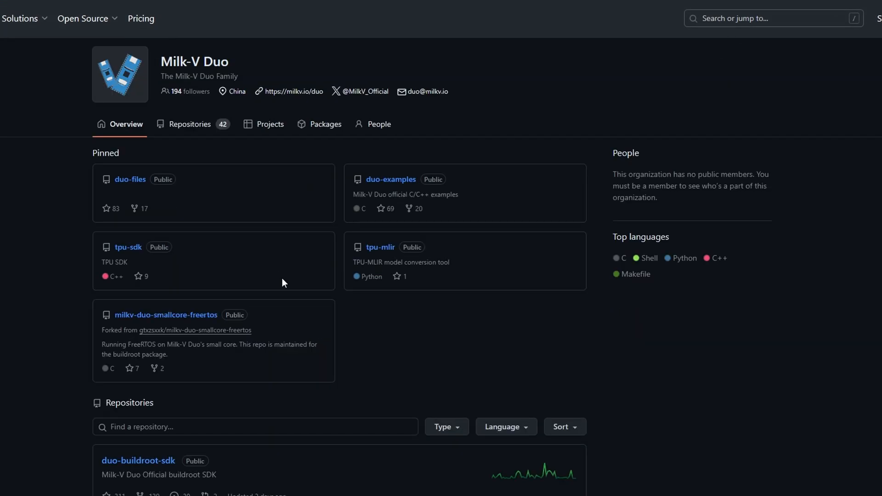
pyautogui.moveTo(289, 219)
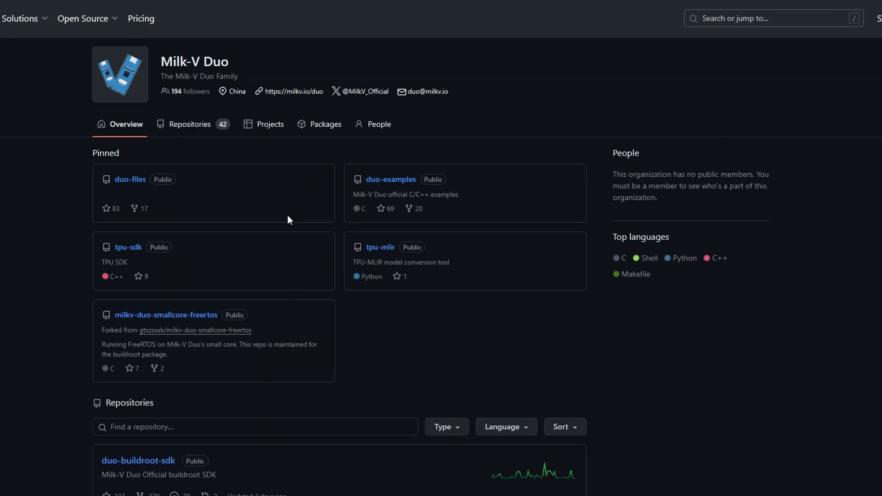
pyautogui.scroll(-3)
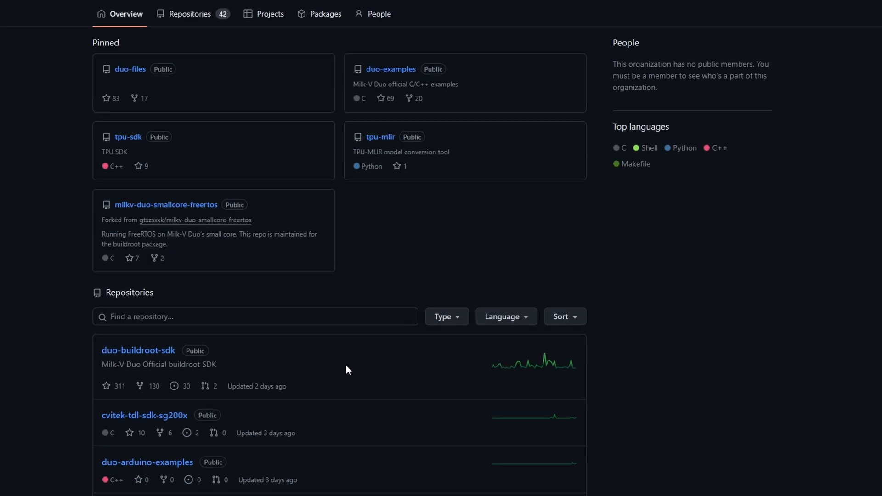
pyautogui.moveTo(336, 376)
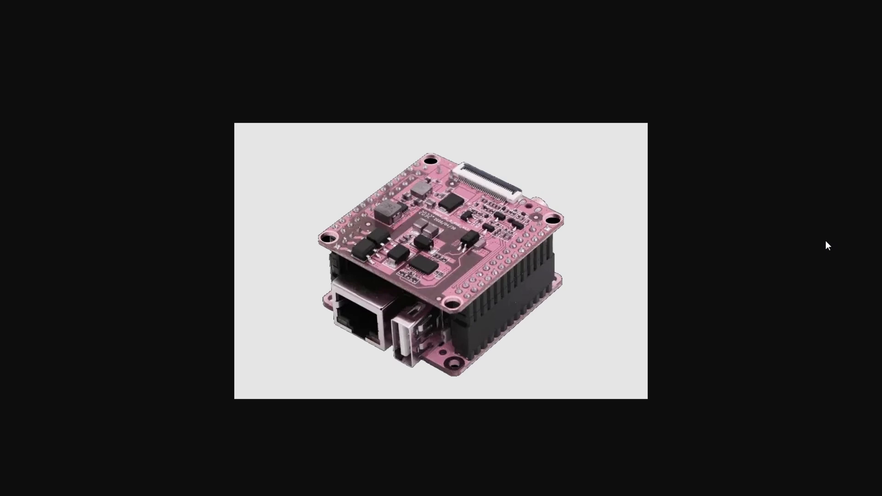
pyautogui.moveTo(828, 191)
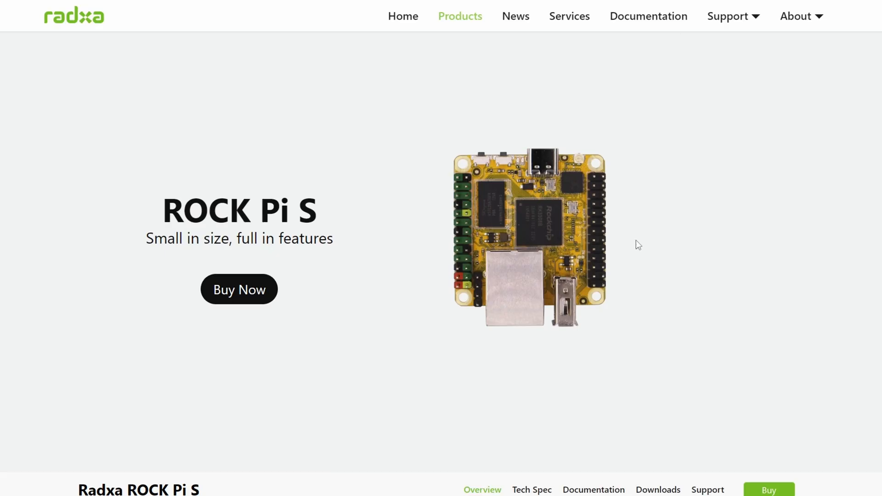
pyautogui.scroll(-3)
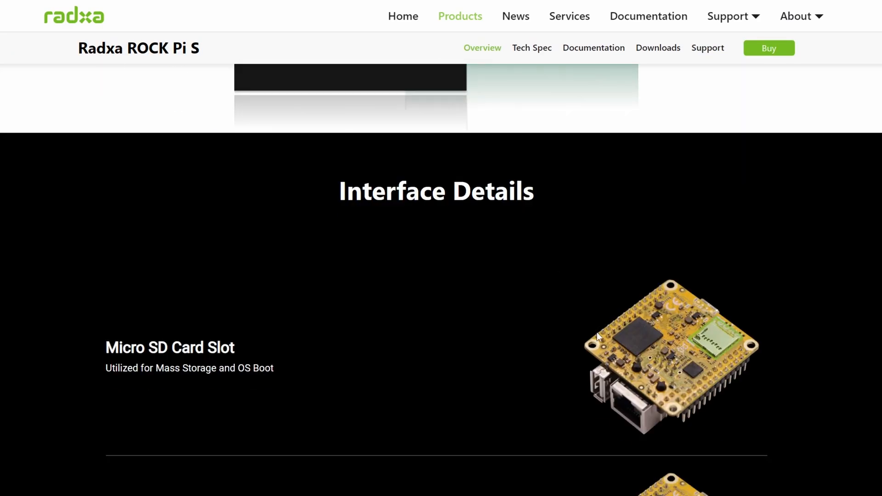
pyautogui.scroll(-3)
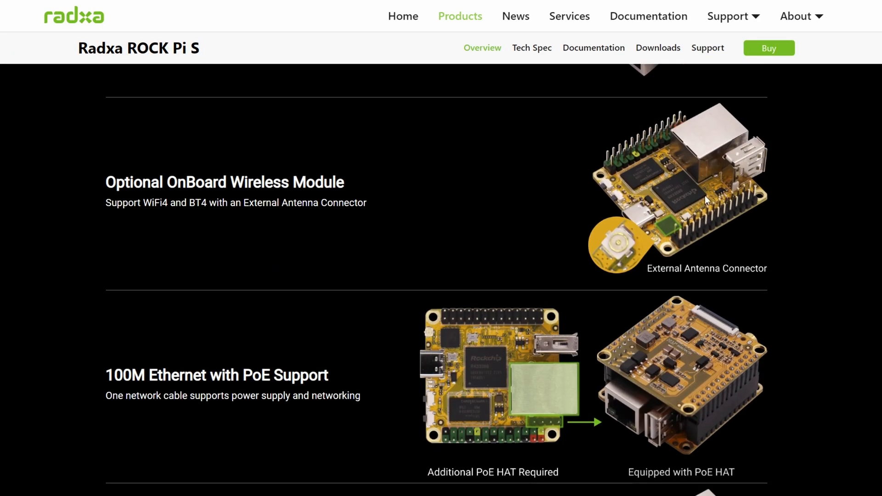
pyautogui.moveTo(745, 292)
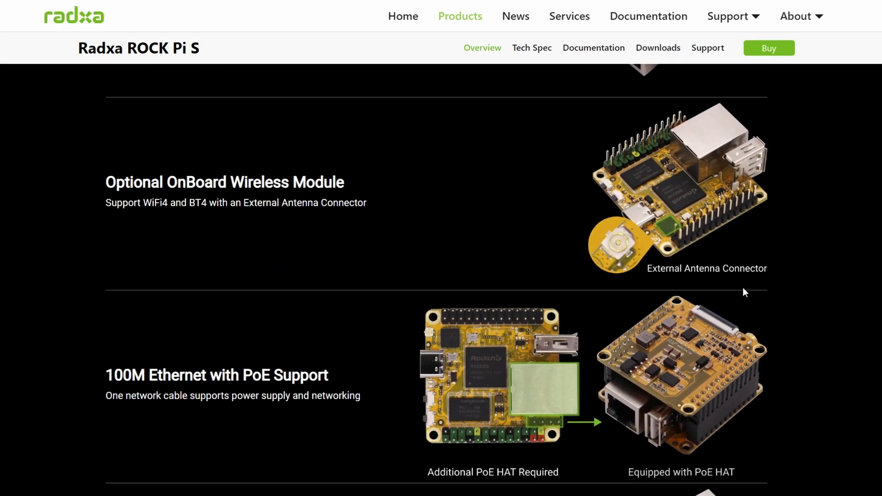
pyautogui.moveTo(752, 286)
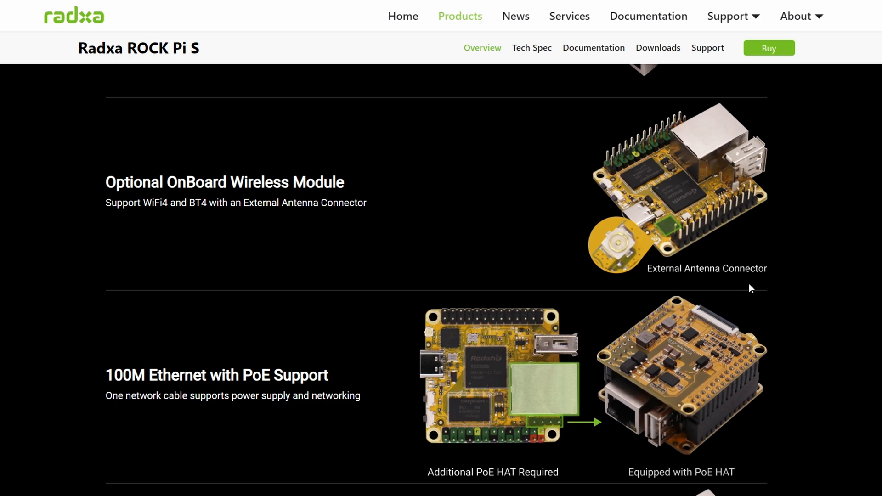
pyautogui.moveTo(739, 293)
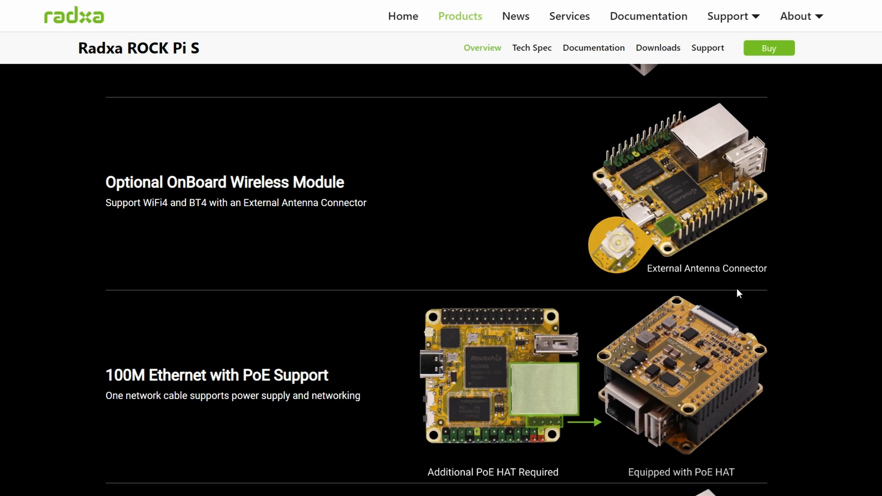
pyautogui.scroll(-3)
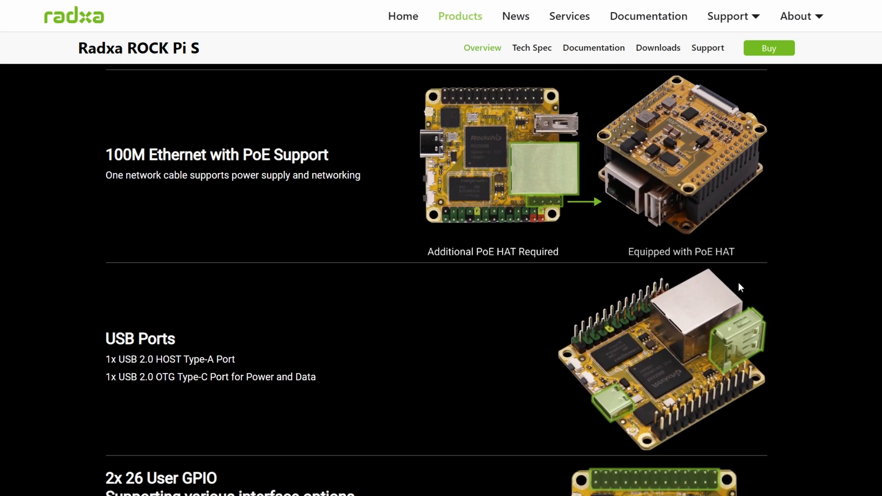
pyautogui.scroll(-3)
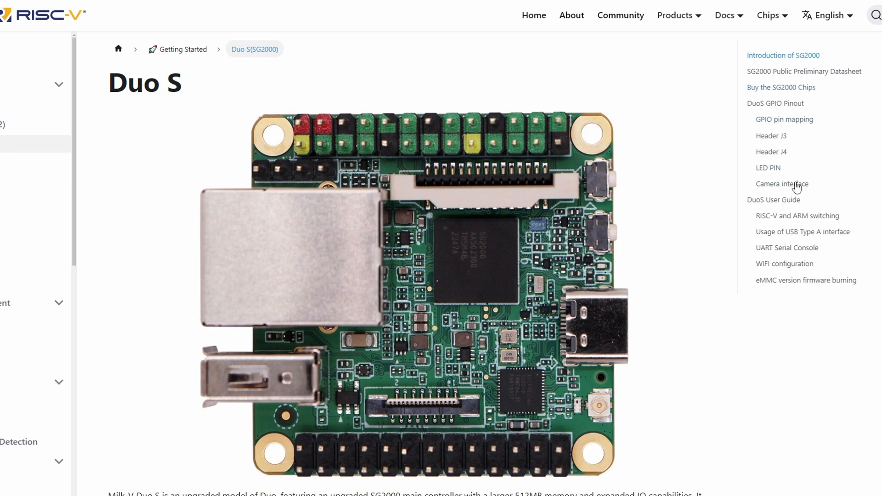
pyautogui.click(806, 280)
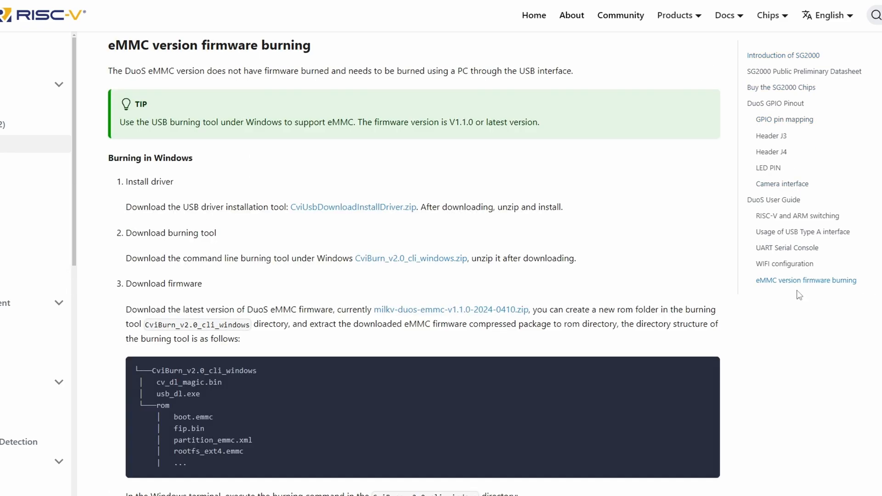
pyautogui.scroll(-3)
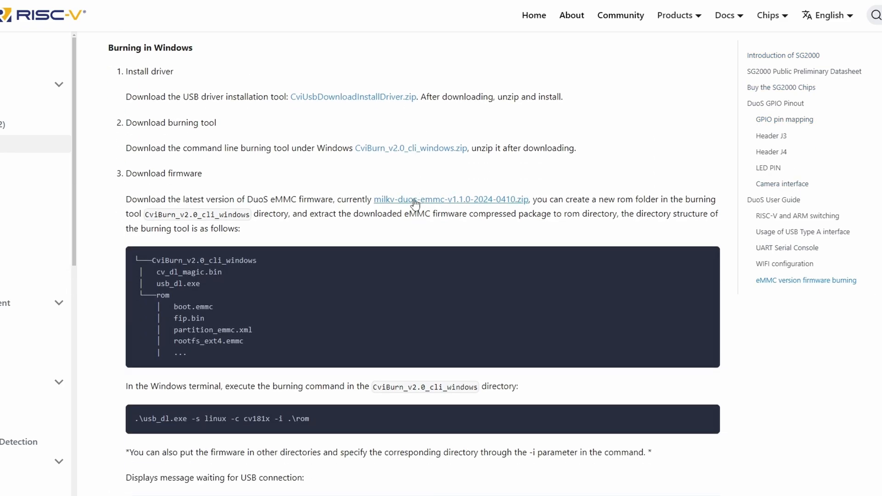
pyautogui.moveTo(390, 250)
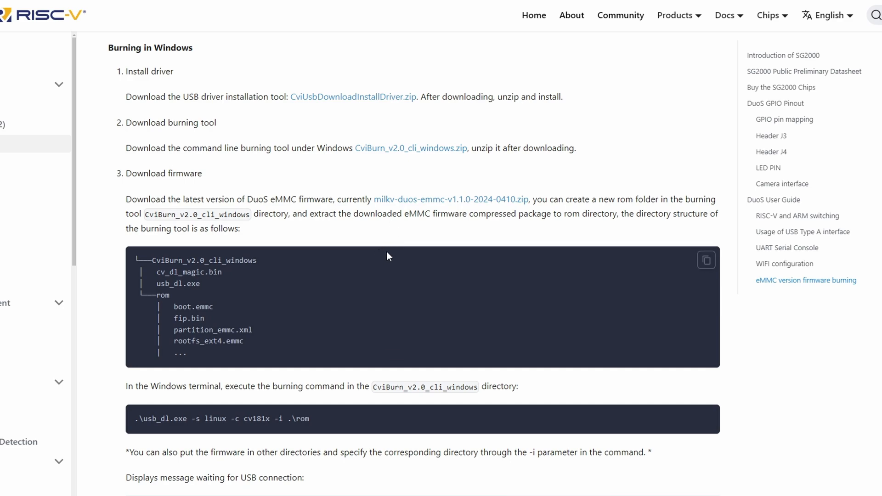
pyautogui.moveTo(375, 251)
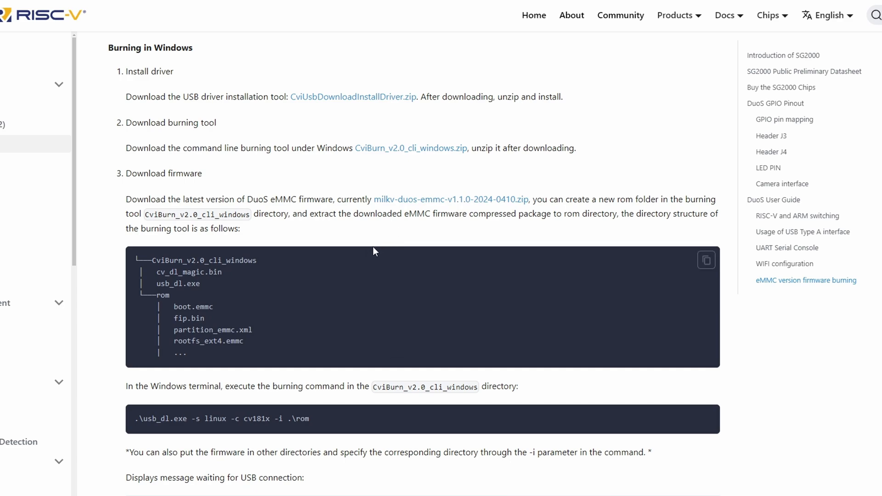
pyautogui.moveTo(273, 225)
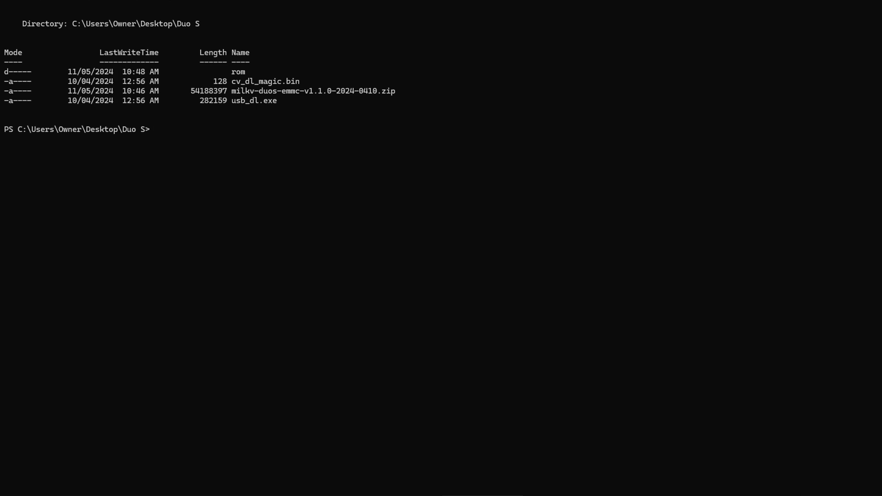
# Clear PowerShell with cls and follow the docs' usb_dl eMMC burning command and Type-C steps.
pyautogui.write('cls')
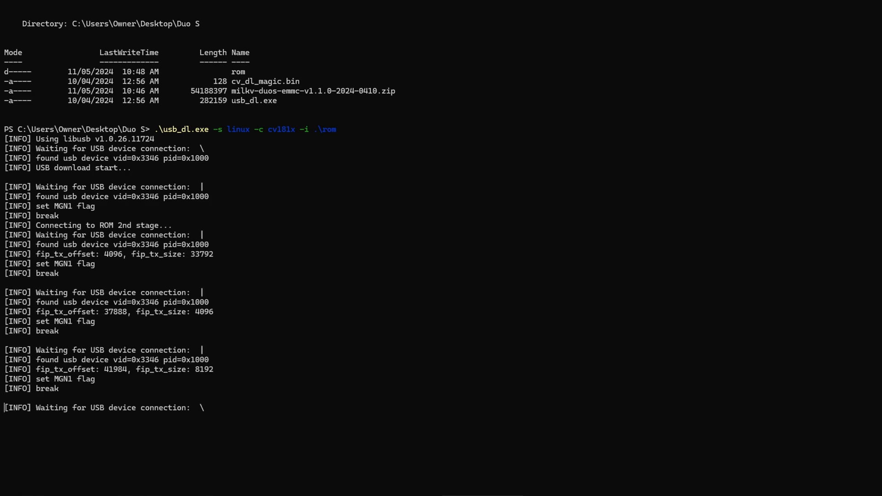
pyautogui.scroll(-3)
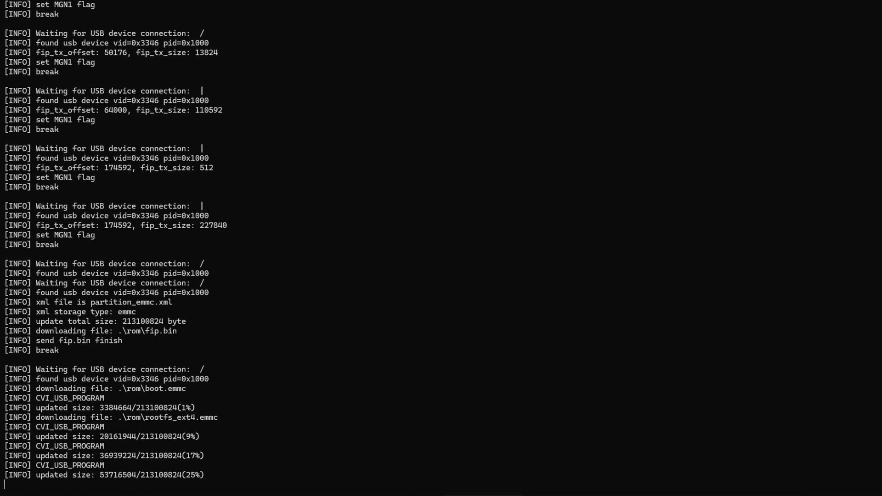
pyautogui.scroll(-3)
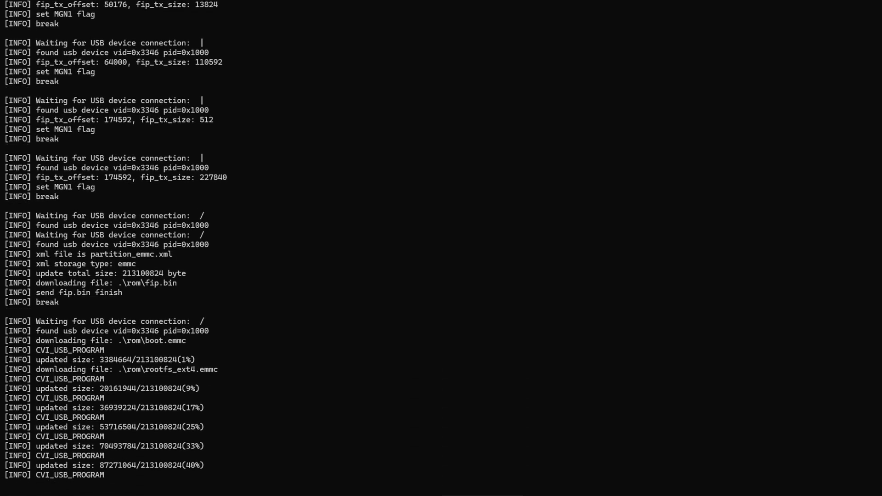
pyautogui.scroll(-3)
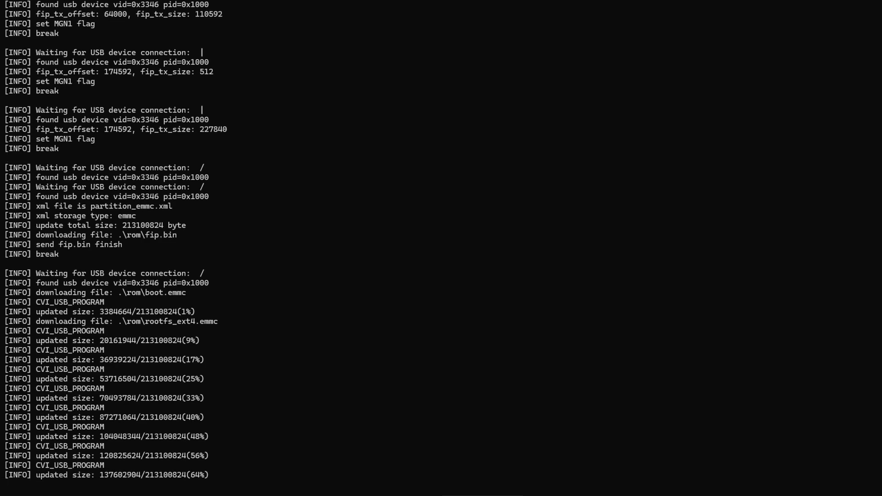
pyautogui.scroll(-3)
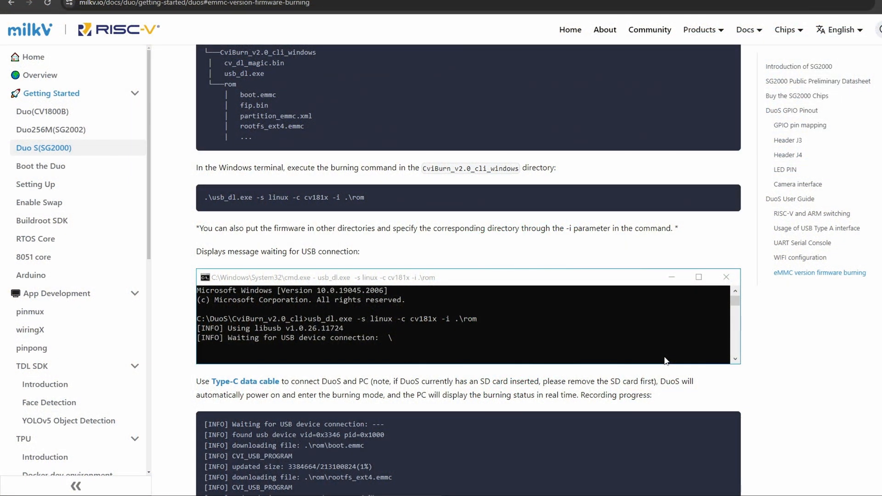
# Read the USB Type A section, highlighting the Type C network port phrase, then reach RISC-V/ARM switching.
pyautogui.click(817, 228)
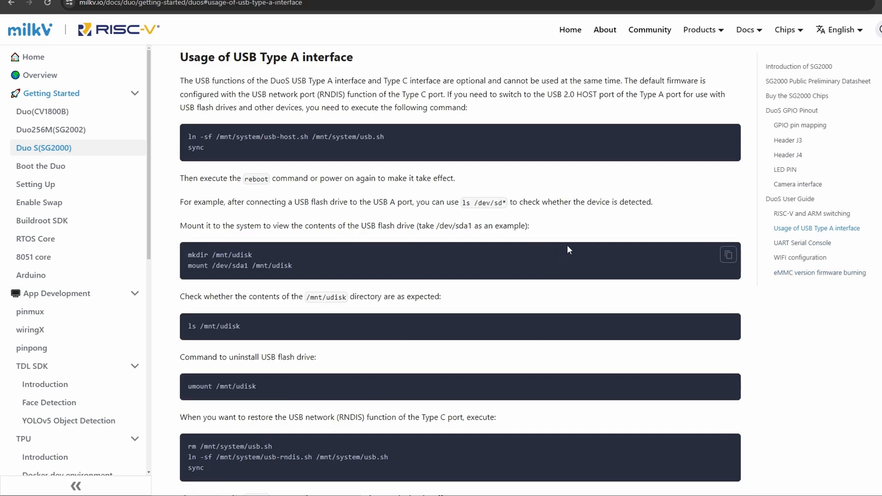
pyautogui.moveTo(564, 235)
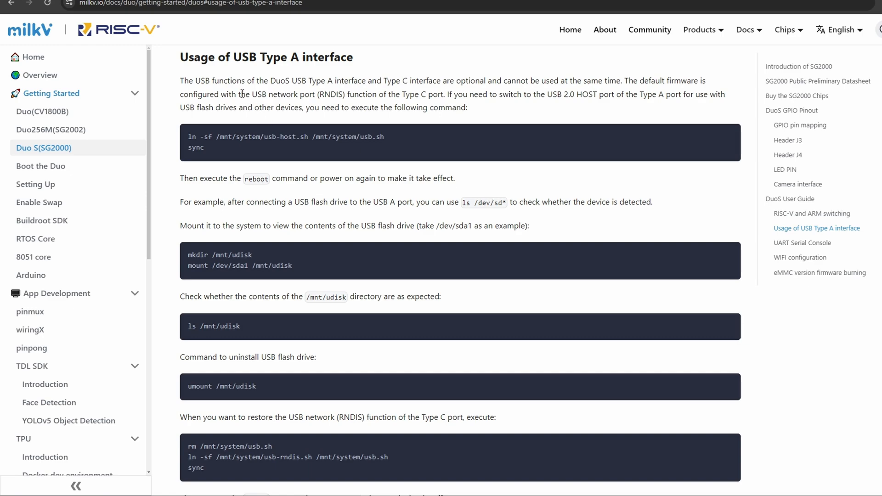
pyautogui.moveTo(243, 93); pyautogui.dragTo(384, 93)
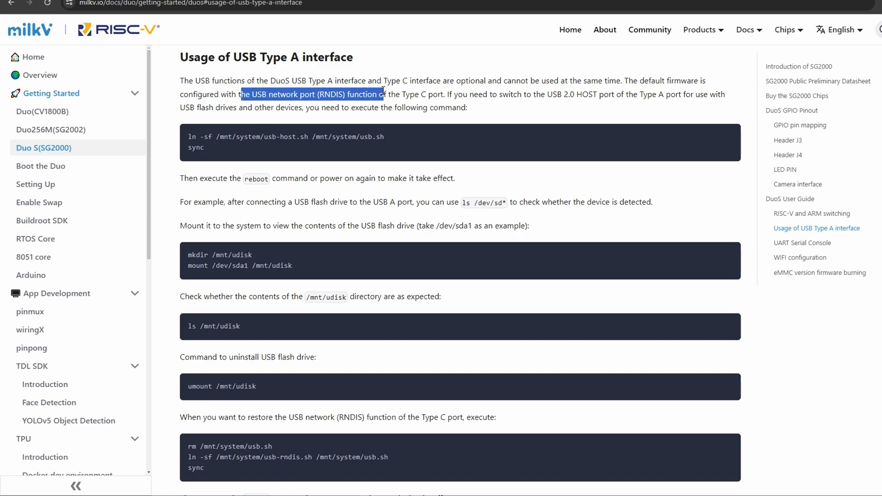
pyautogui.moveTo(533, 97)
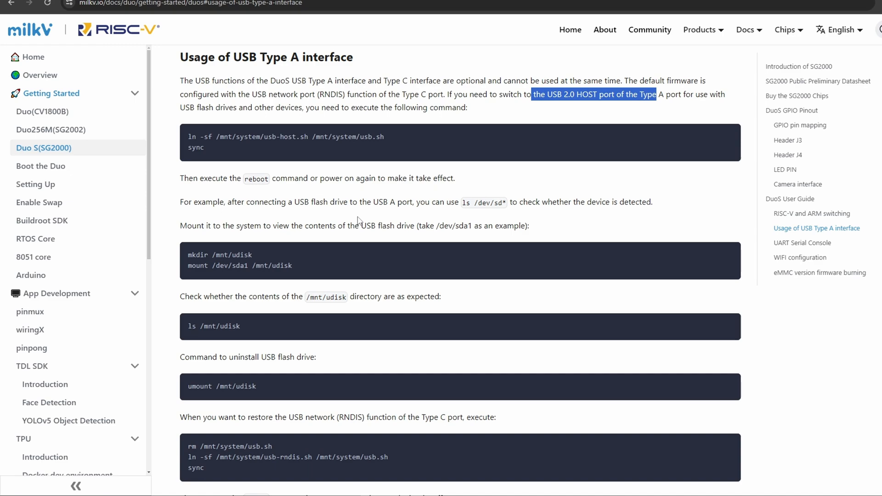
pyautogui.moveTo(359, 212)
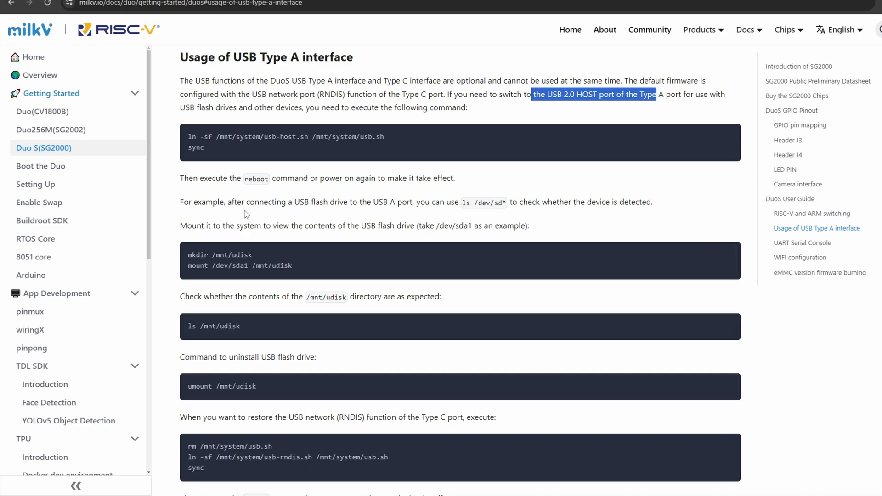
pyautogui.moveTo(156, 301)
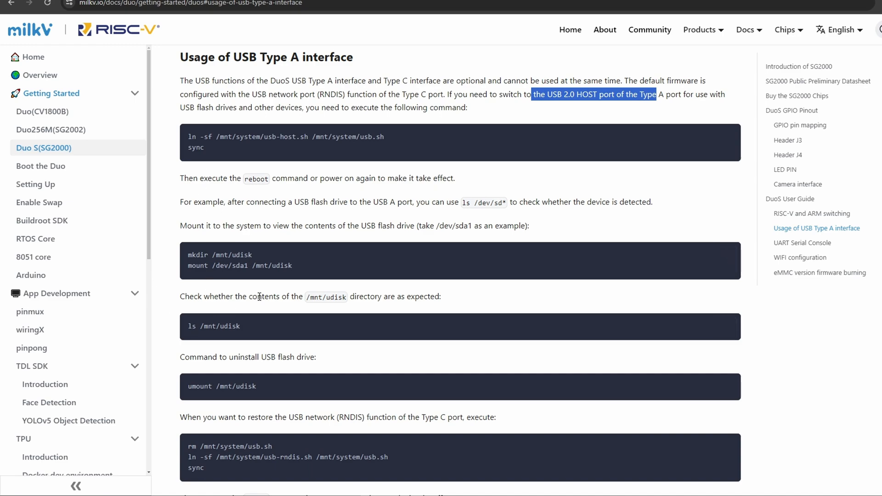
pyautogui.moveTo(813, 214)
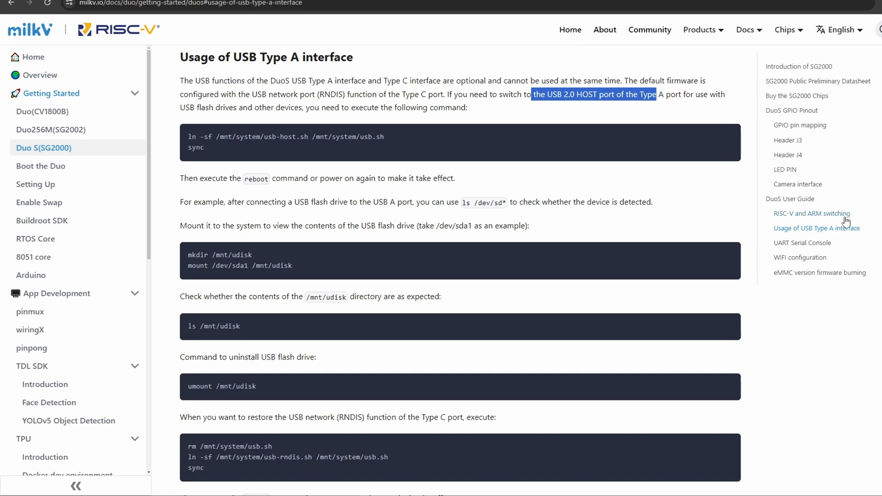
pyautogui.click(812, 214)
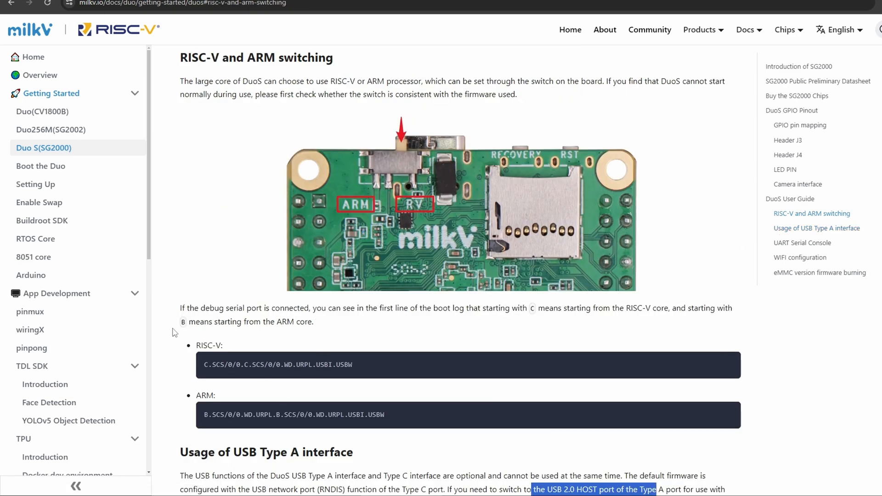
pyautogui.moveTo(198, 345); pyautogui.dragTo(385, 415)
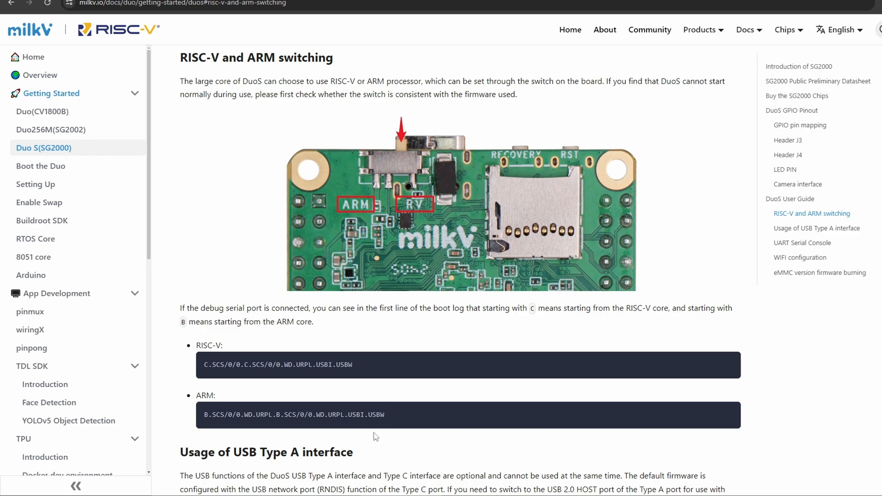
pyautogui.moveTo(365, 403)
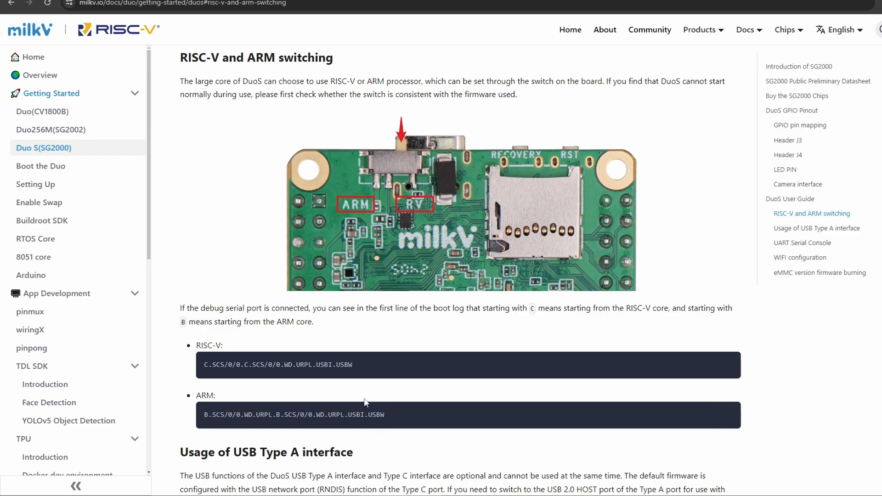